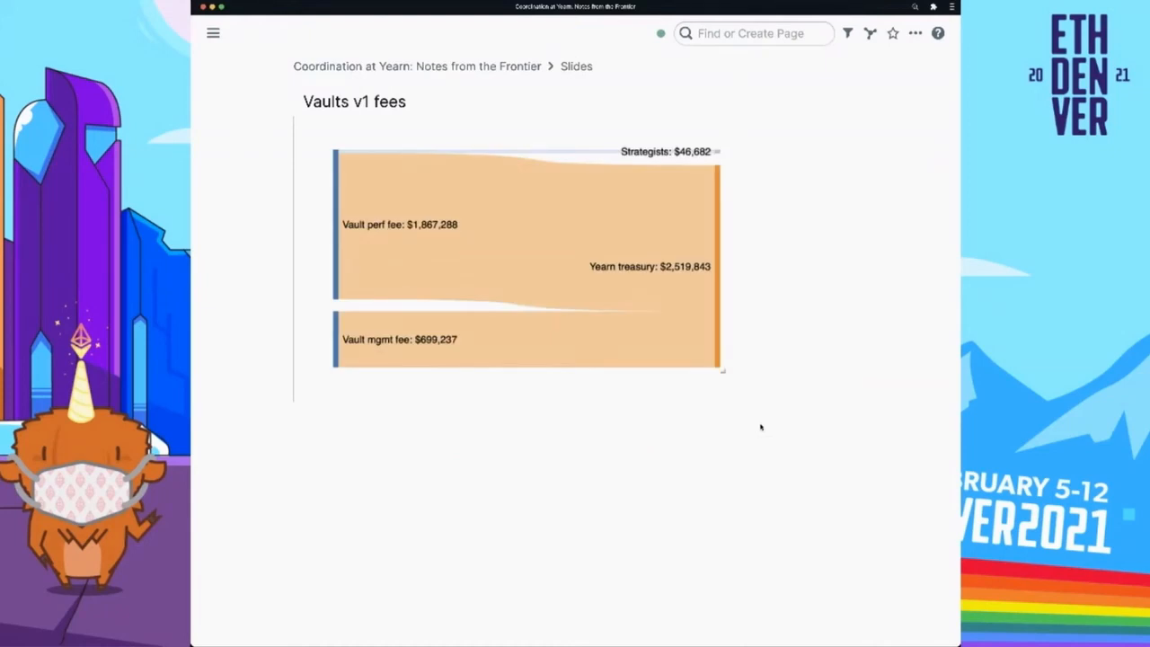
mouse_move(791, 440)
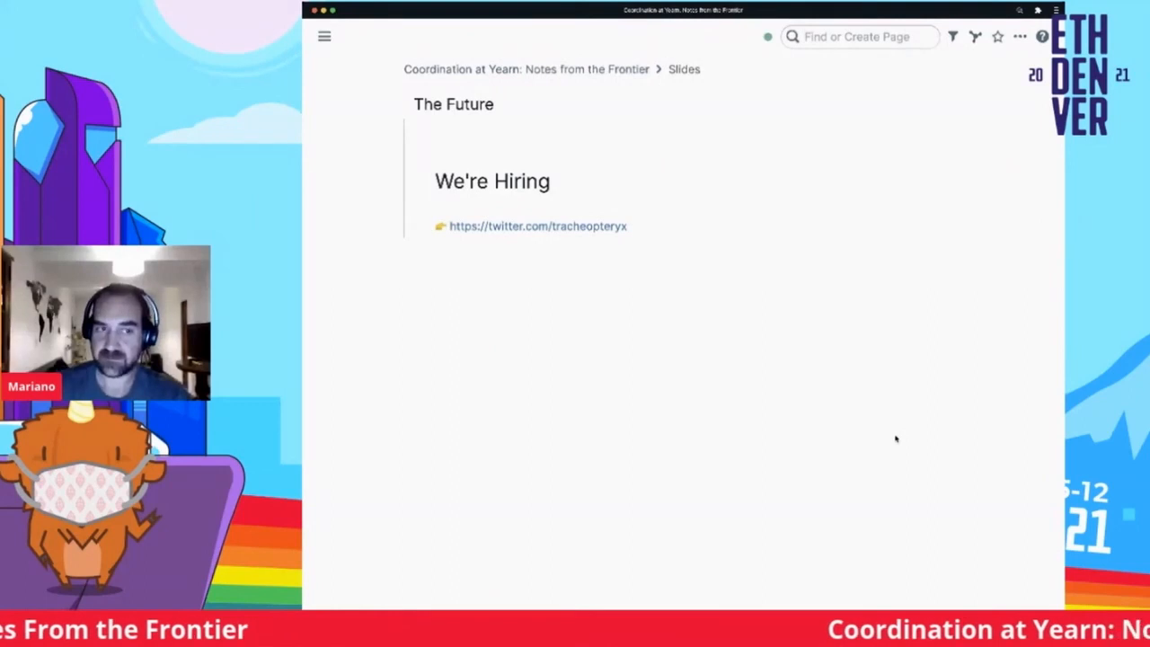
mouse_move(1006, 373)
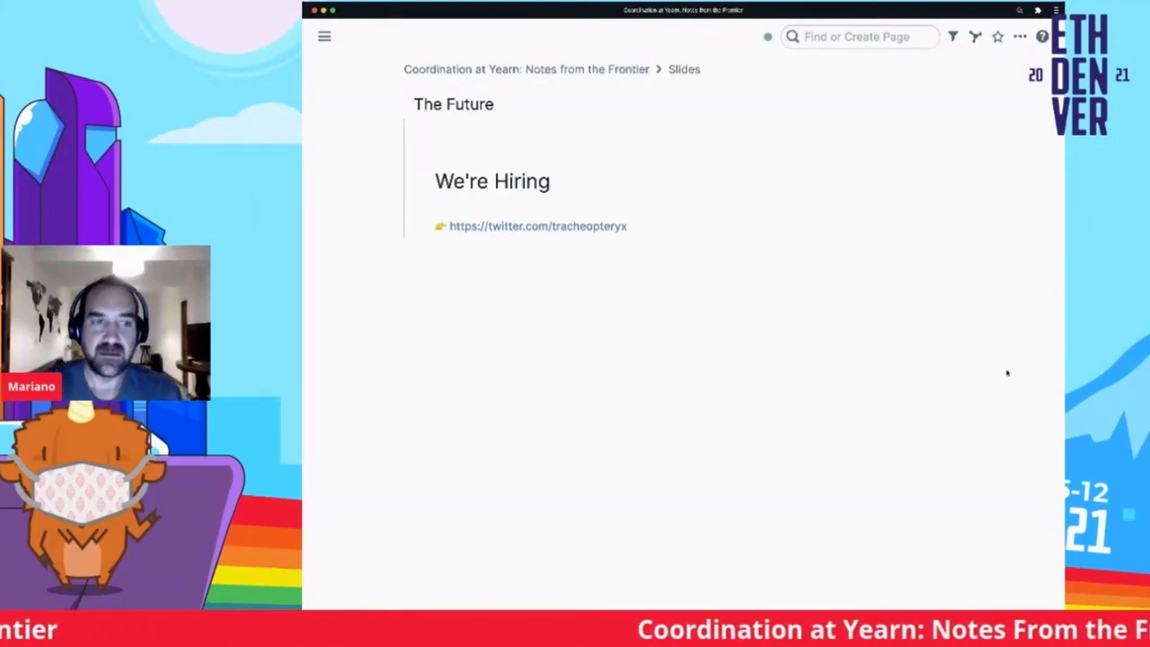